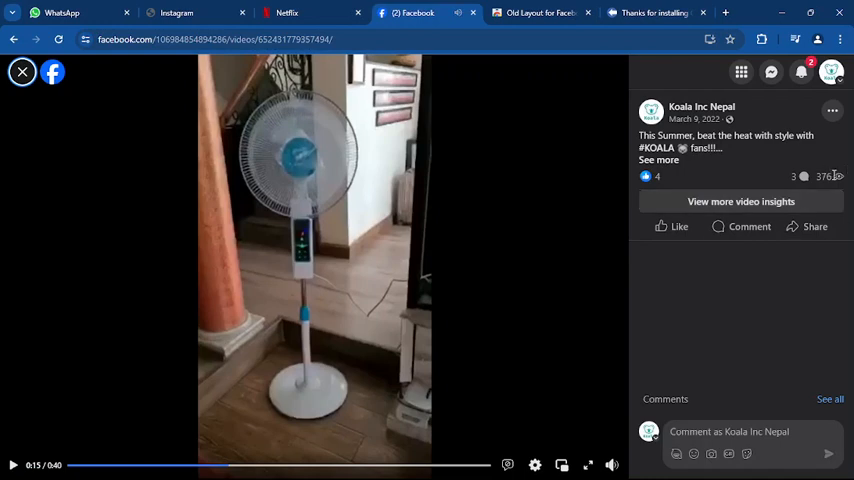
{"action": "mouse_move", "coordinate": [726, 348]}
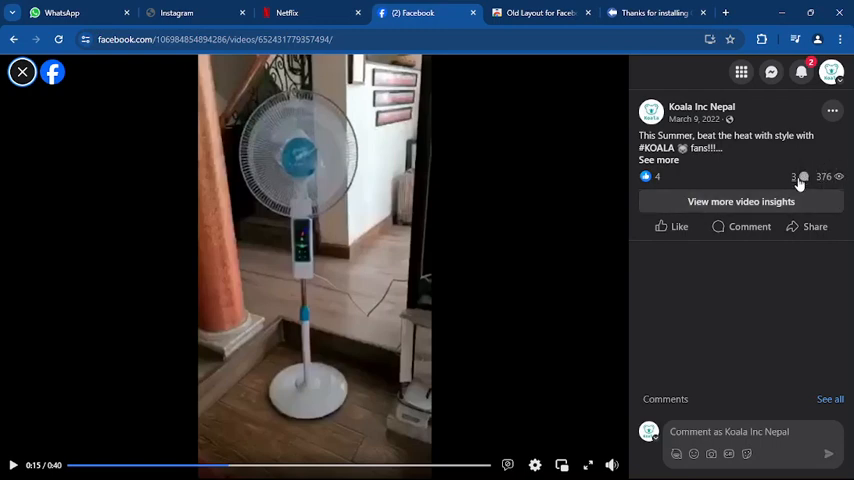
{"action": "mouse_move", "coordinate": [836, 196]}
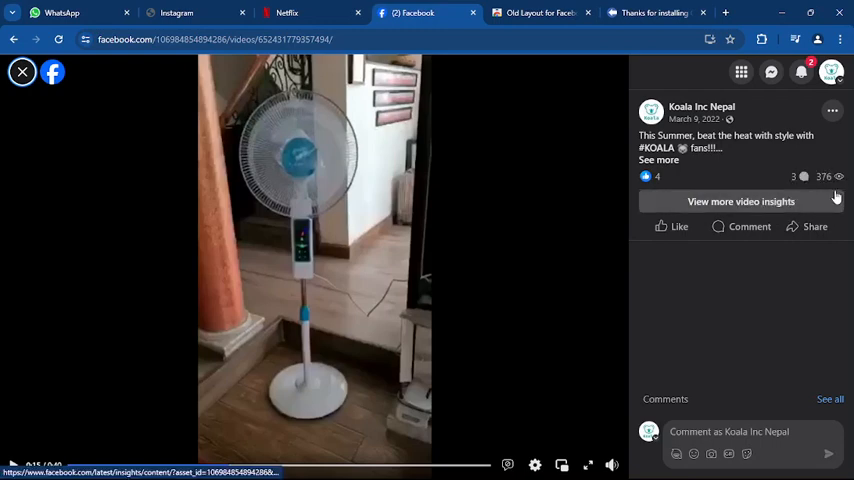